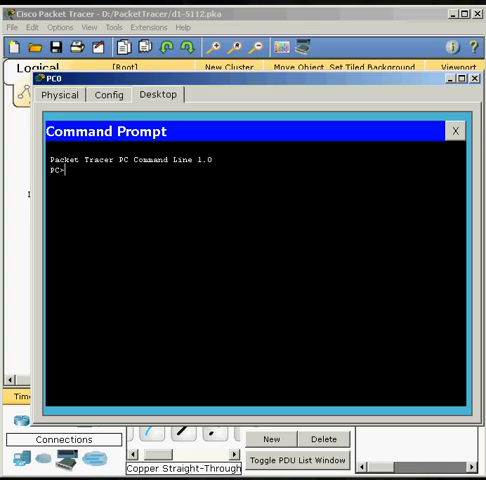
Ping the LearnIP web server at 172.33.100.50 from PC0's command prompt
{"action": "type", "text": "ping"}
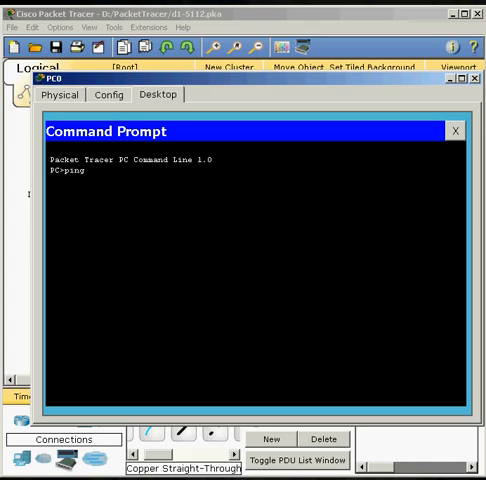
{"action": "type", "text": "l"}
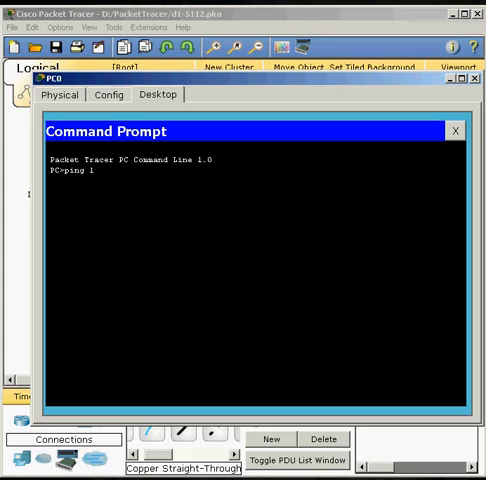
{"action": "type", "text": "72."}
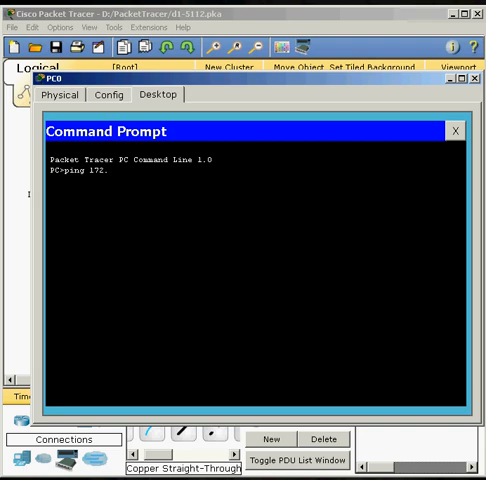
{"action": "type", "text": "33"}
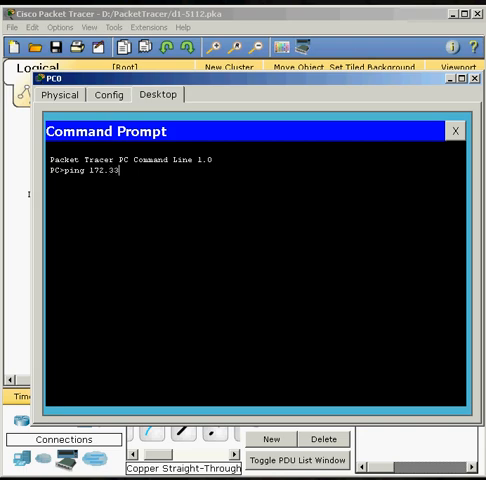
{"action": "type", "text": ".100"}
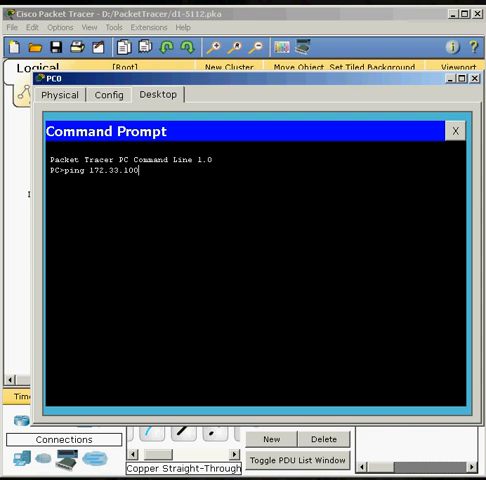
{"action": "type", "text": ".50"}
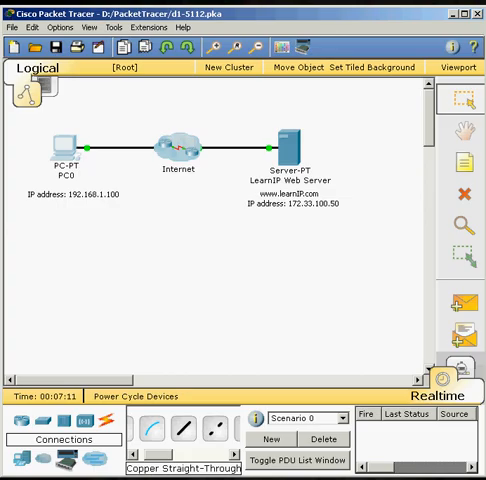
{"action": "mouse_move", "coordinate": [324, 116]}
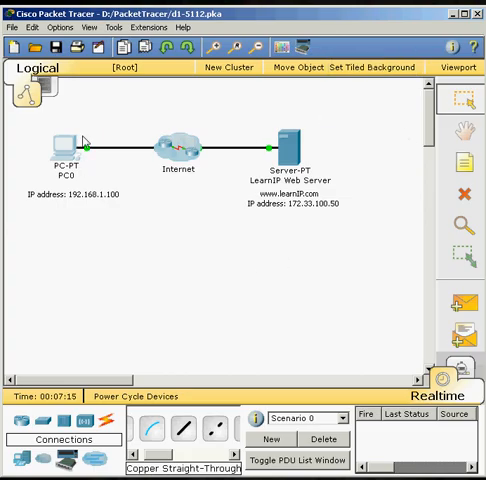
Reopen PC0's device window to reach its Desktop Web Browser
{"action": "double_click", "coordinate": [62, 138]}
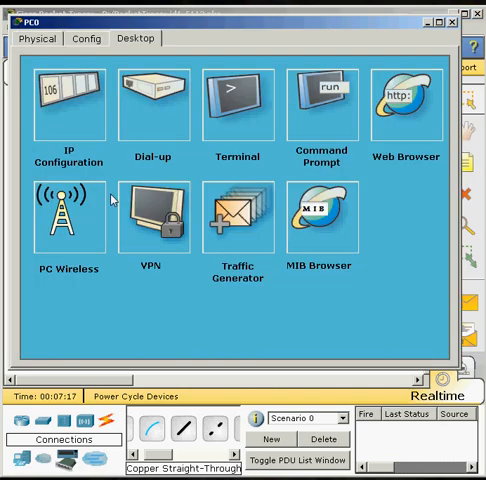
{"action": "mouse_move", "coordinate": [120, 203]}
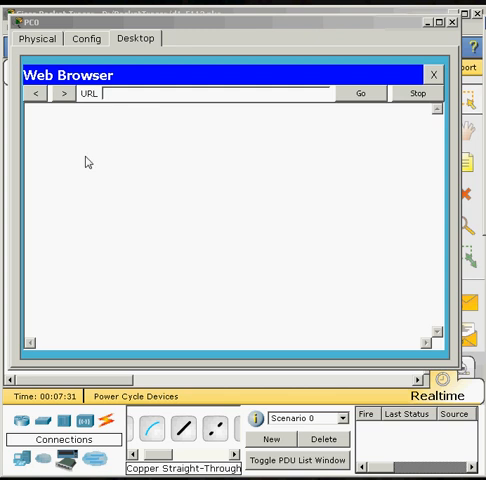
{"action": "mouse_move", "coordinate": [372, 181]}
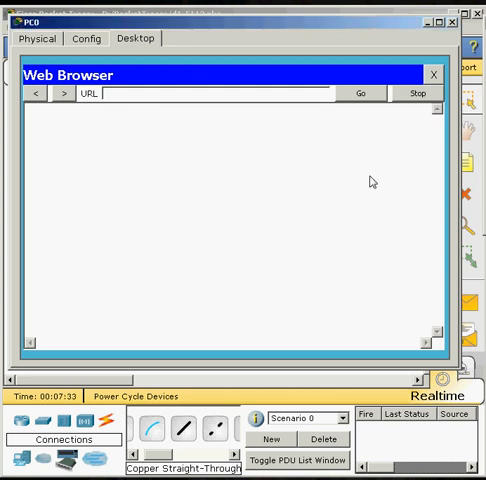
{"action": "type", "text": "172.33.100.50"}
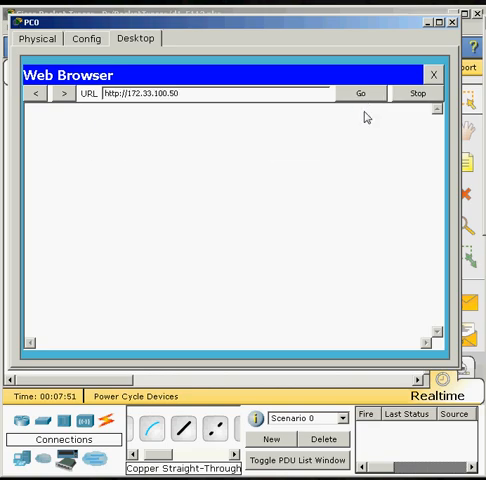
{"action": "left_click", "coordinate": [360, 93]}
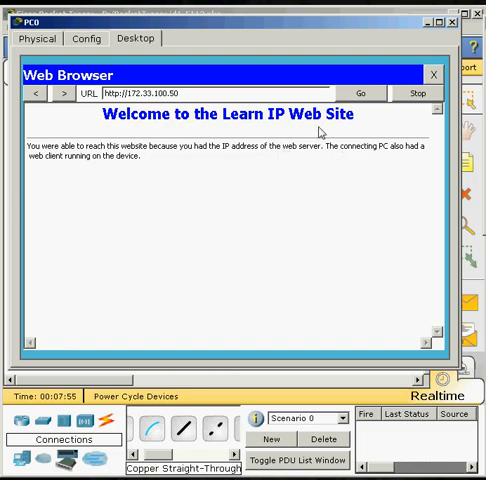
{"action": "mouse_move", "coordinate": [62, 170]}
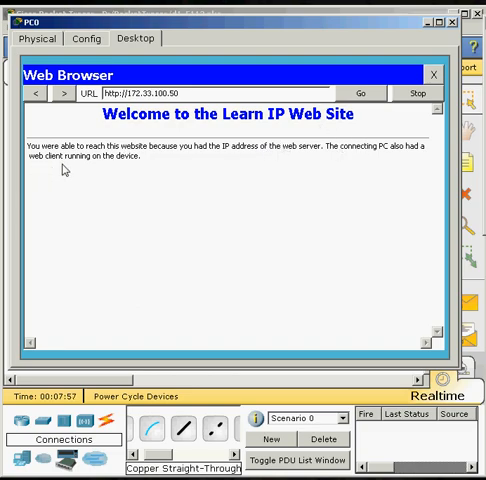
{"action": "mouse_move", "coordinate": [224, 169]}
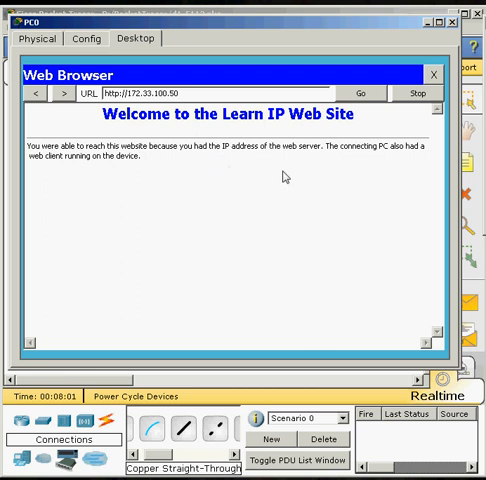
{"action": "mouse_move", "coordinate": [360, 172]}
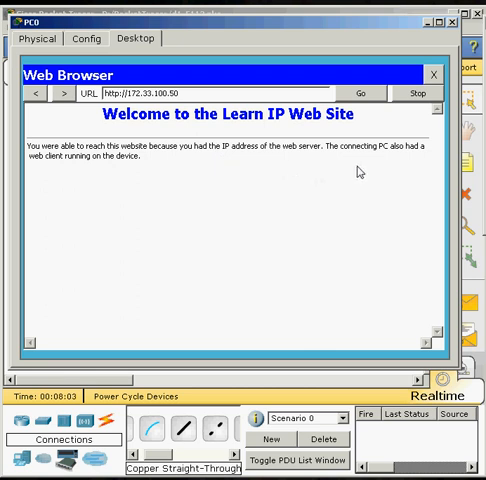
{"action": "mouse_move", "coordinate": [280, 157]}
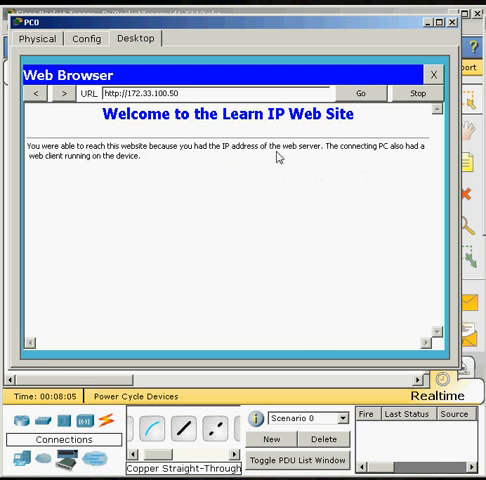
{"action": "mouse_move", "coordinate": [107, 189]}
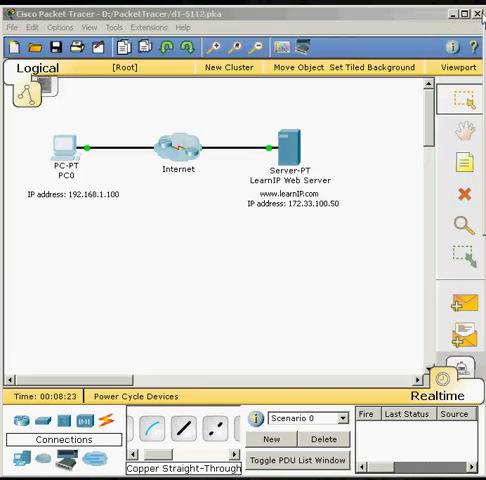
Start closing Packet Tracer, then cancel the Exit prompt to stay in the program
{"action": "left_click", "coordinate": [477, 11]}
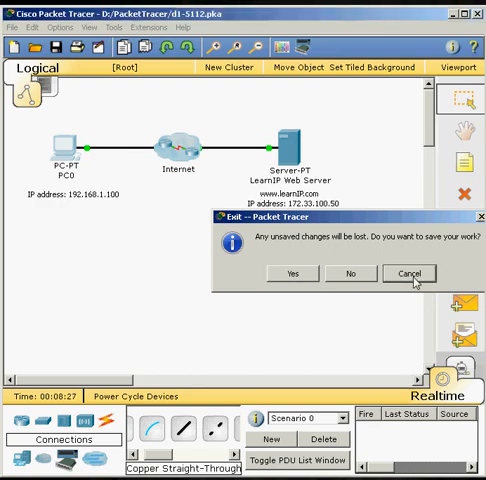
{"action": "left_click", "coordinate": [408, 273]}
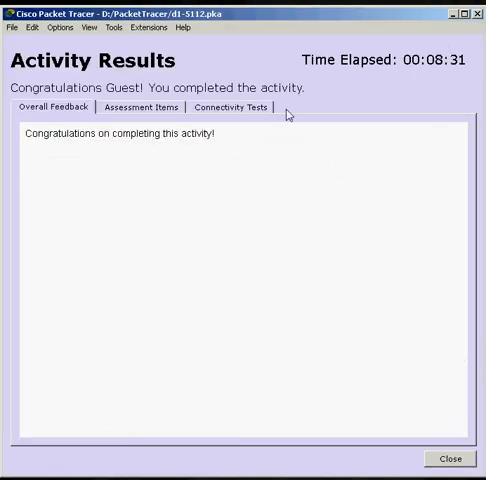
{"action": "mouse_move", "coordinate": [272, 226]}
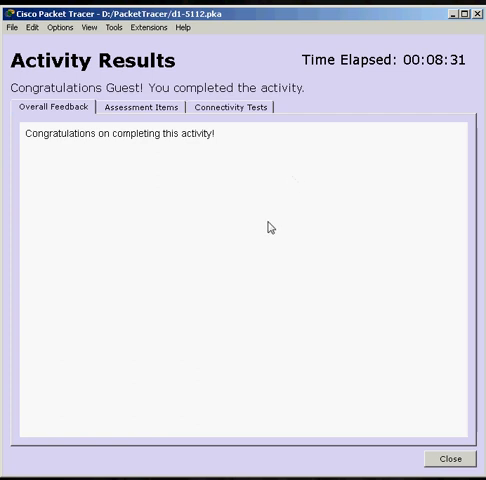